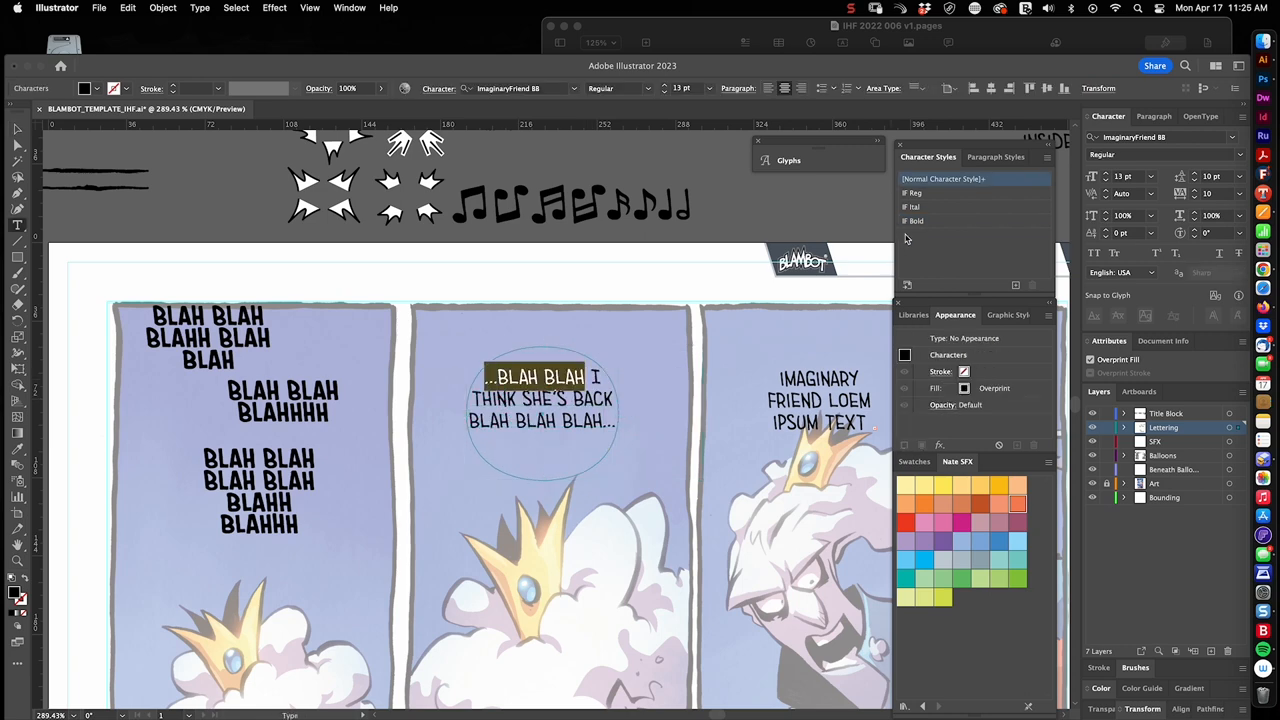
# - Replace the middle panel's placeholder with the 'Censor and Wizard mashed together' title line
pyautogui.click(912, 220)
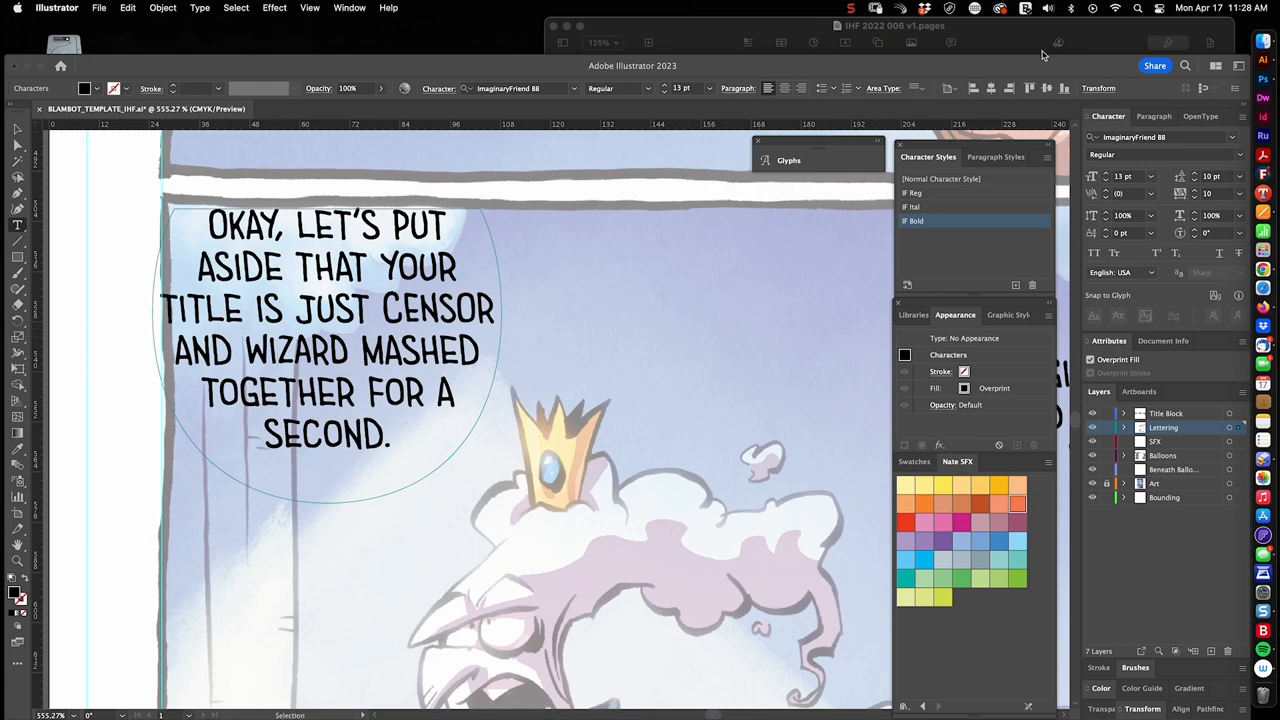
# - Bold the words CENSOR and WIZARD and letter the 'what did you mean' question balloon
pyautogui.doubleClick(232, 350)
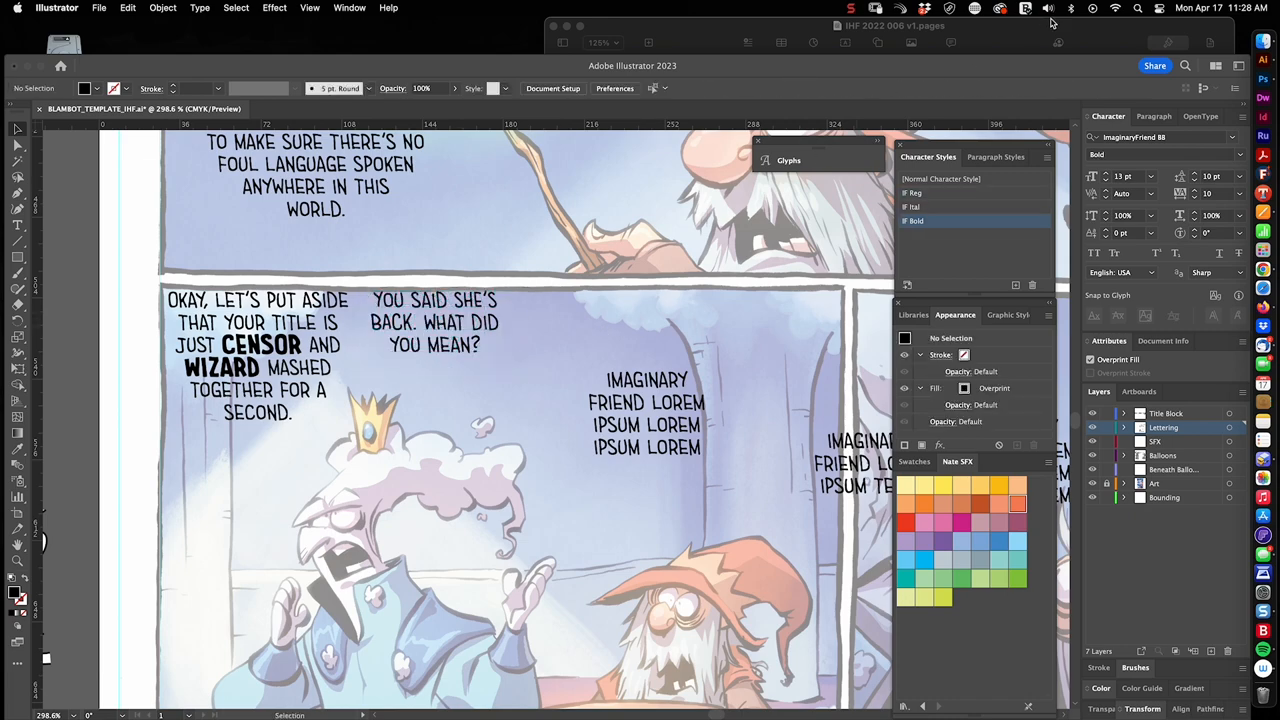
pyautogui.click(432, 322)
pyautogui.write('“')
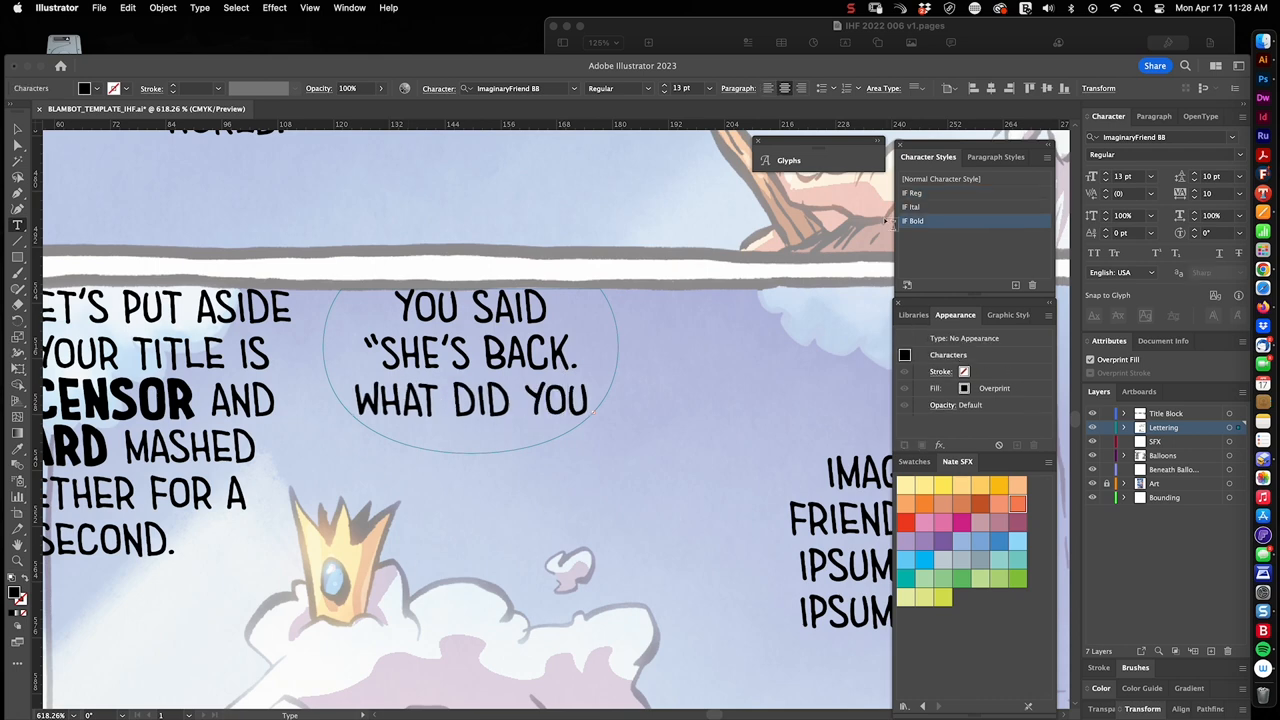
pyautogui.click(940, 192)
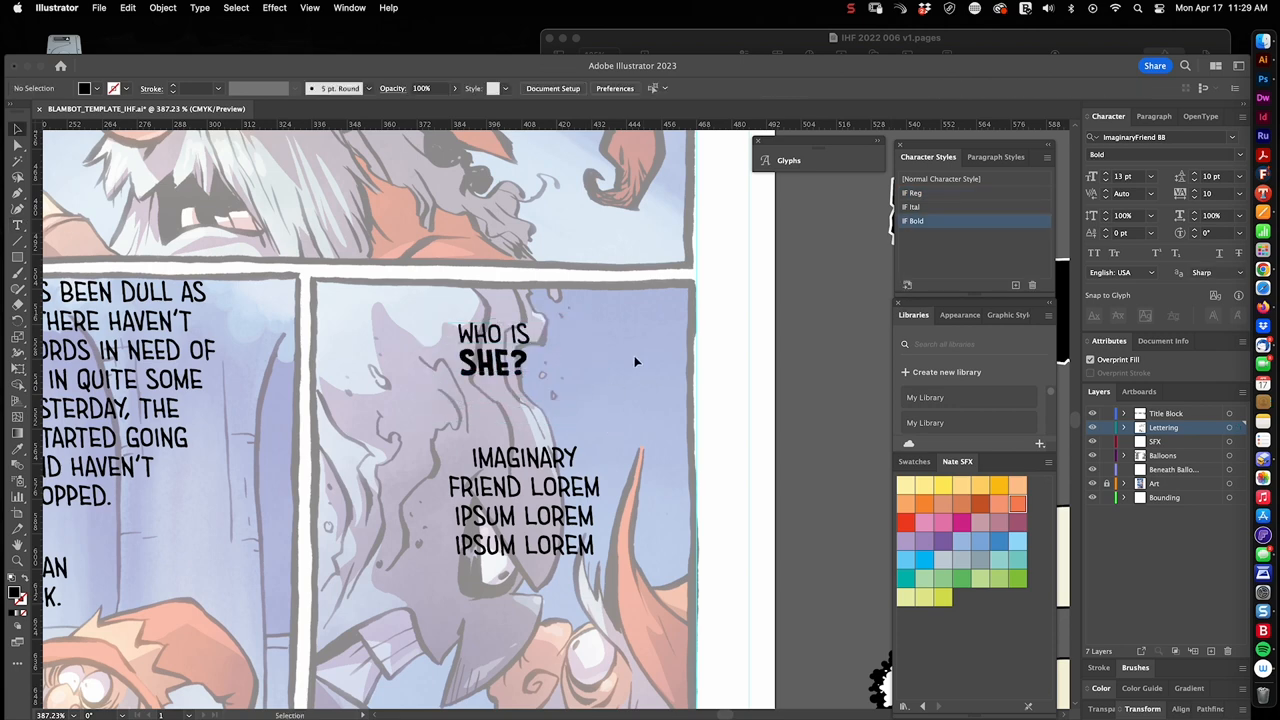
# - Letter the 'Who is SHE?' balloon and the stammered reply beneath it
pyautogui.click(890, 36)
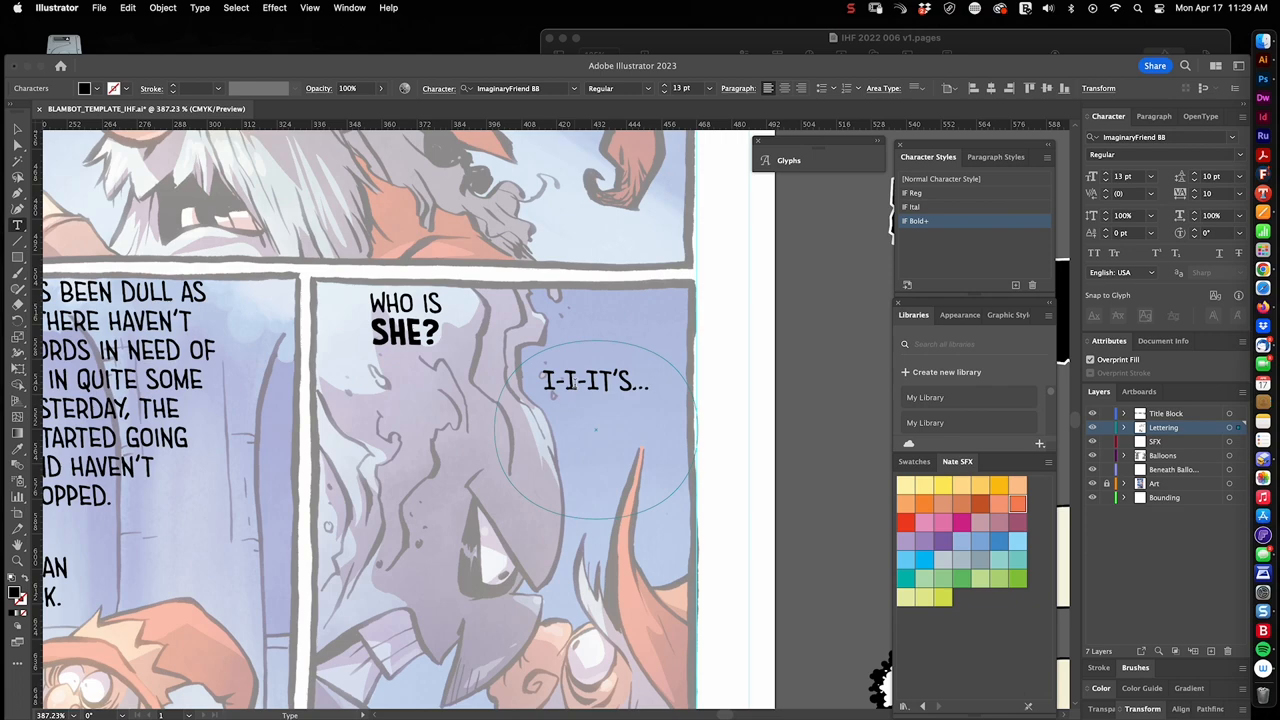
pyautogui.click(200, 8)
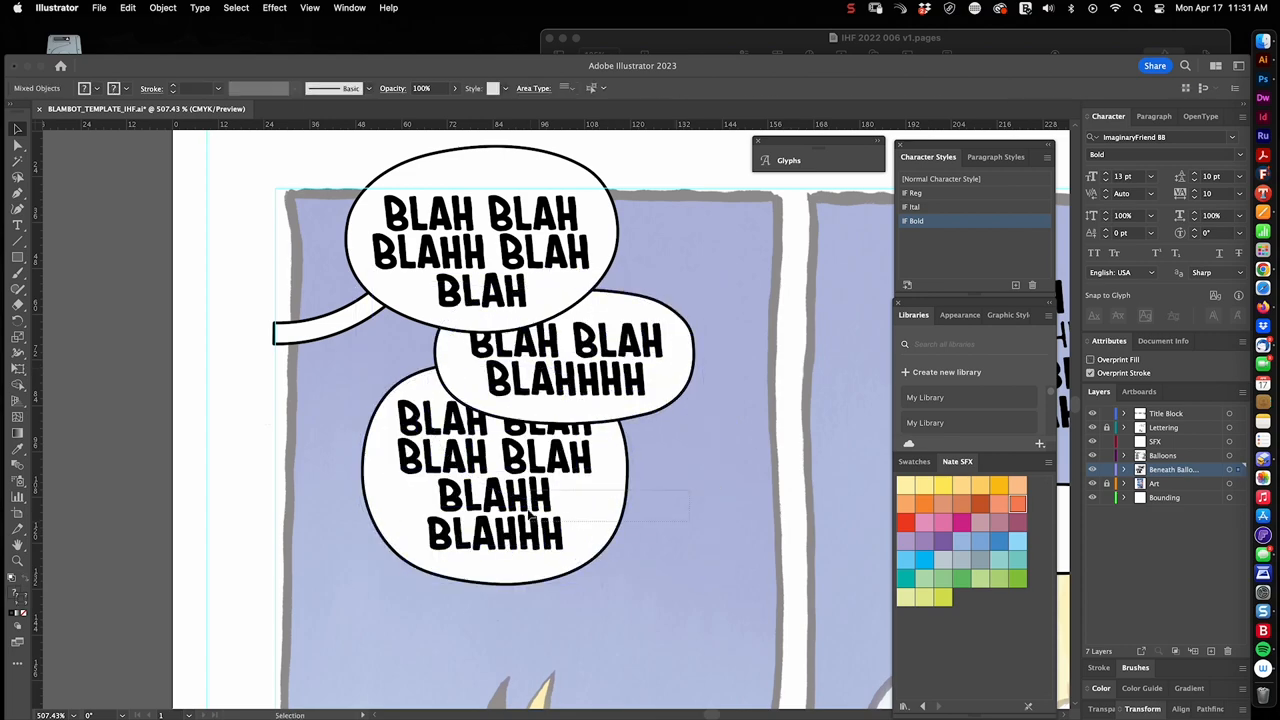
# - Select the first panel's placeholder balloons for 'Everyone, SHUT UP!' and 'Except you!'
pyautogui.click(490, 480)
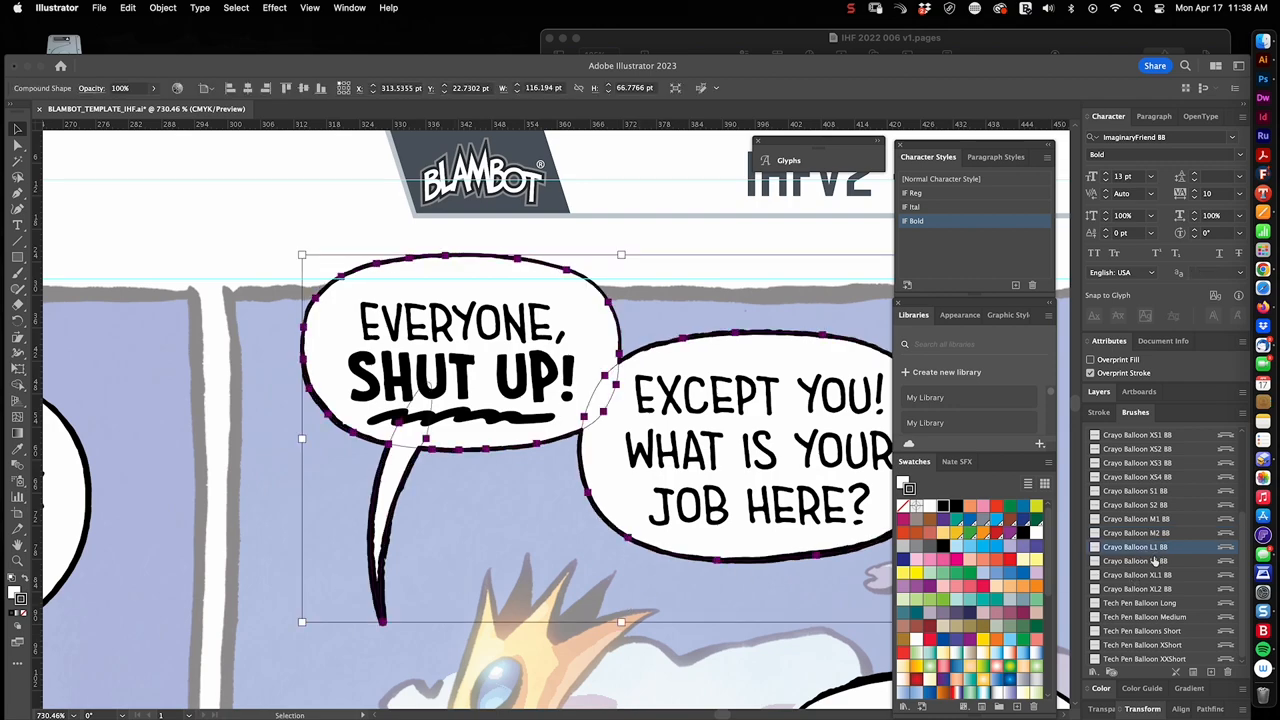
# - Deselect and marquee-zoom onto the EVERYONE, SHUT UP! balloon for close inspection
pyautogui.click(444, 284)
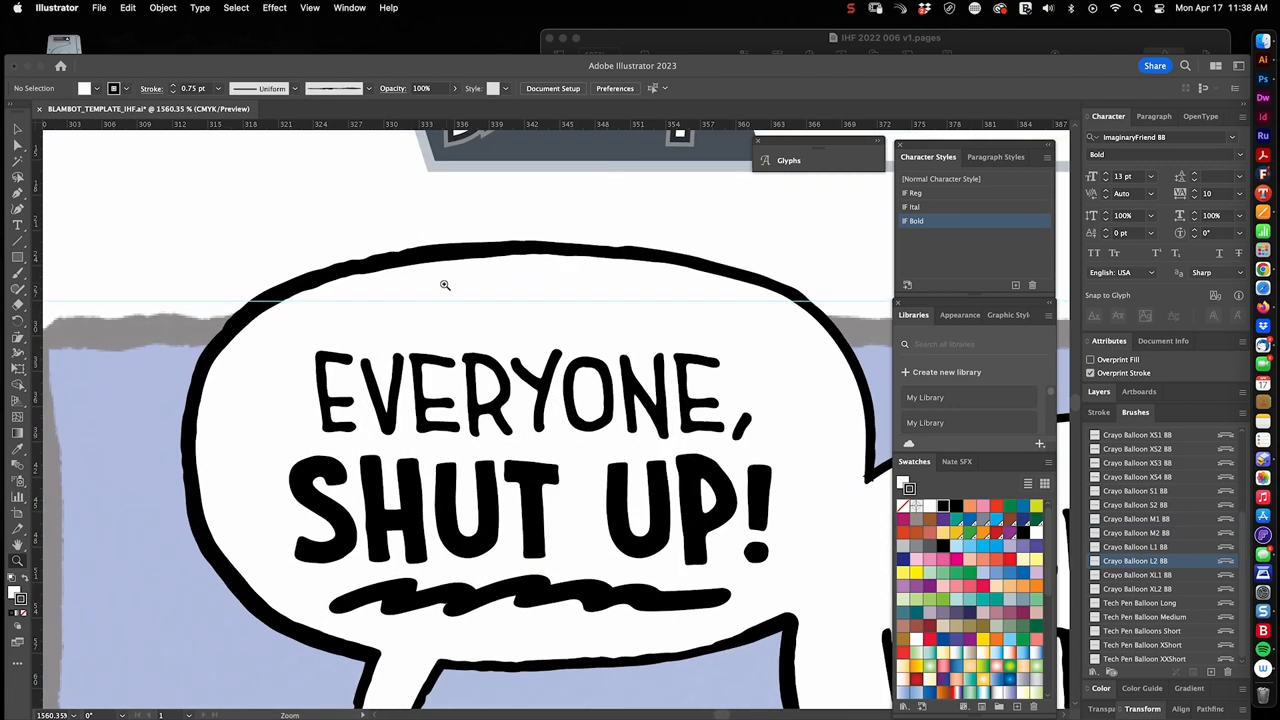
pyautogui.moveTo(192, 216); pyautogui.dragTo(852, 318)
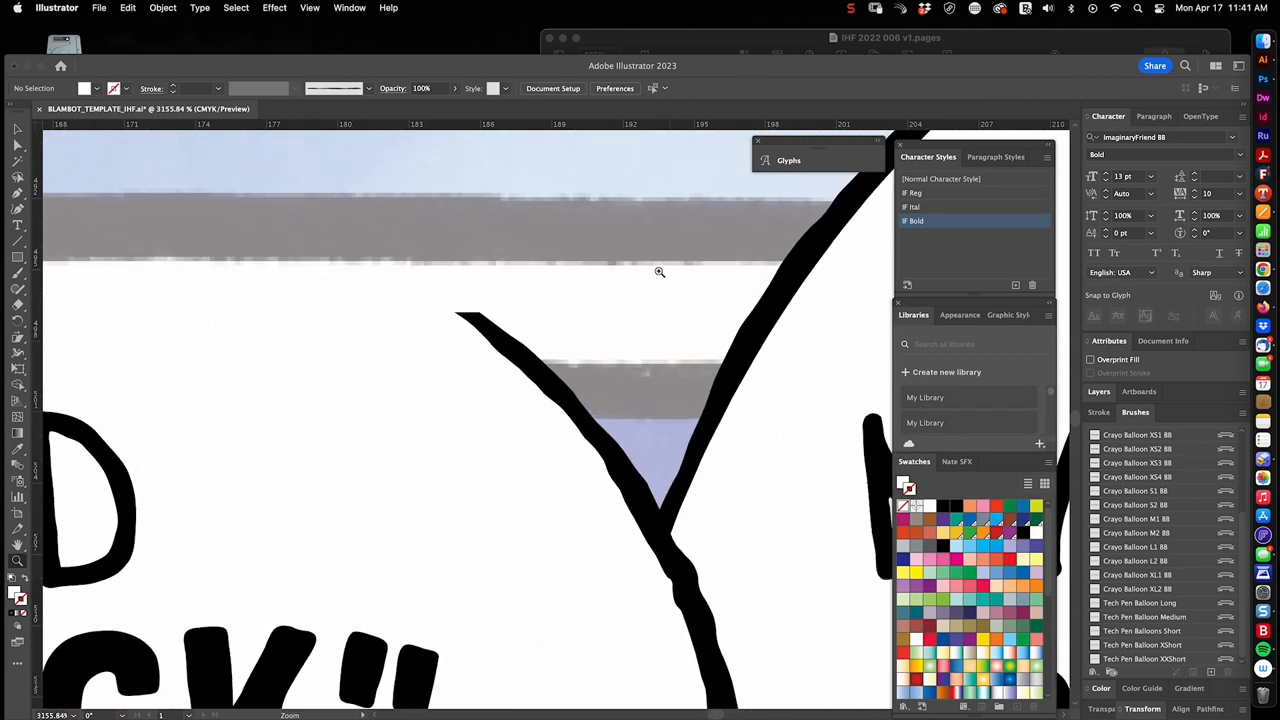
# - Zoom back out from the balloon stroke to the wizard conversation balloons
pyautogui.scroll(-3)
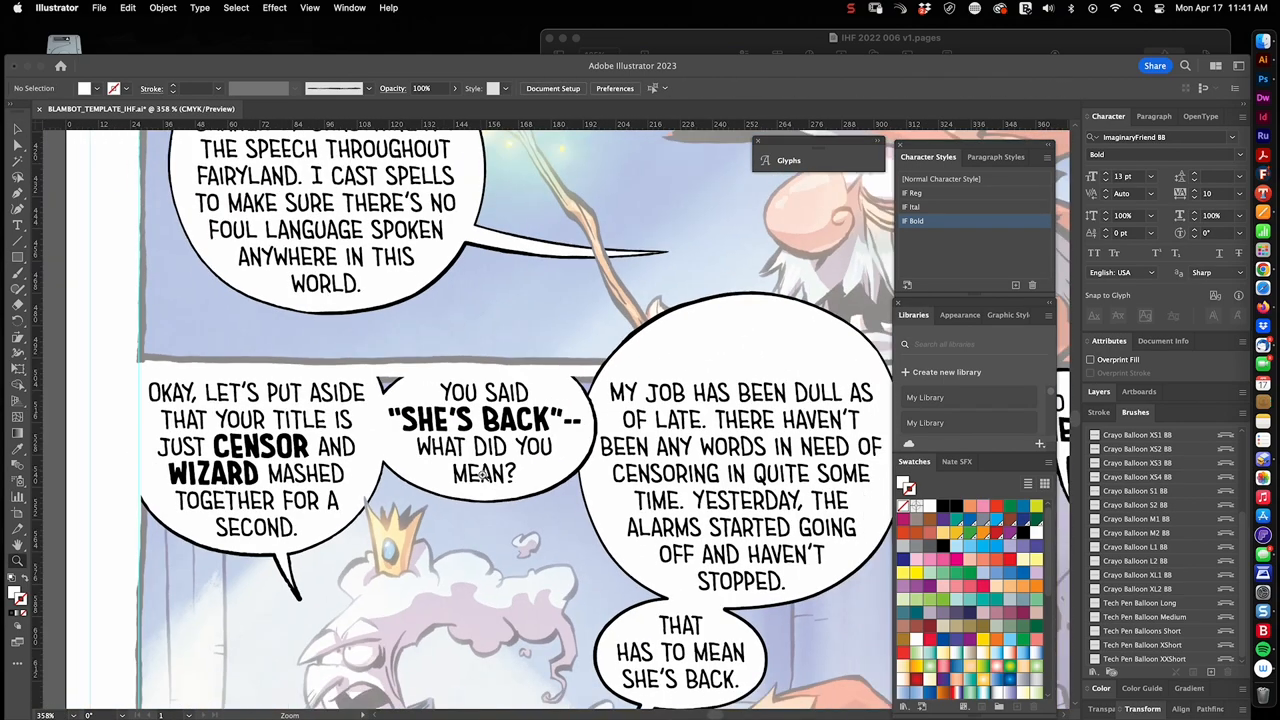
# - Shift the small 'That has to mean she's back' balloon and text rightward under the large balloon
pyautogui.scroll(-3)
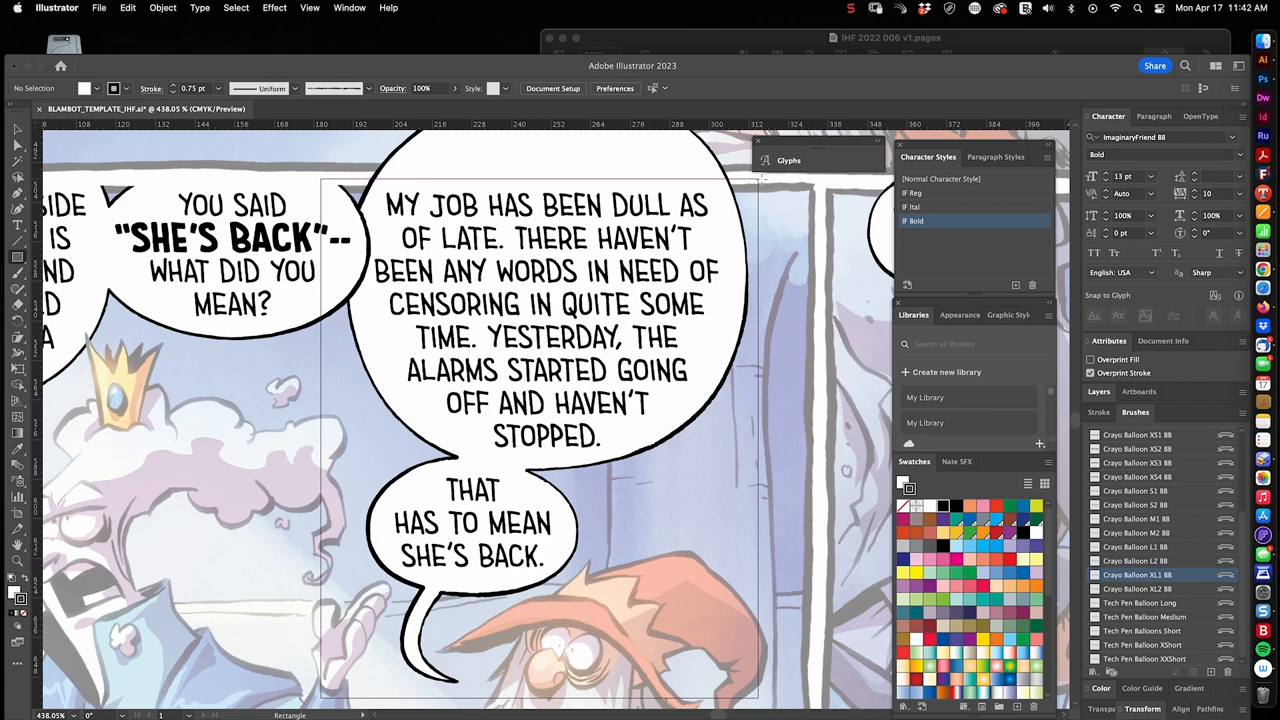
pyautogui.click(524, 628)
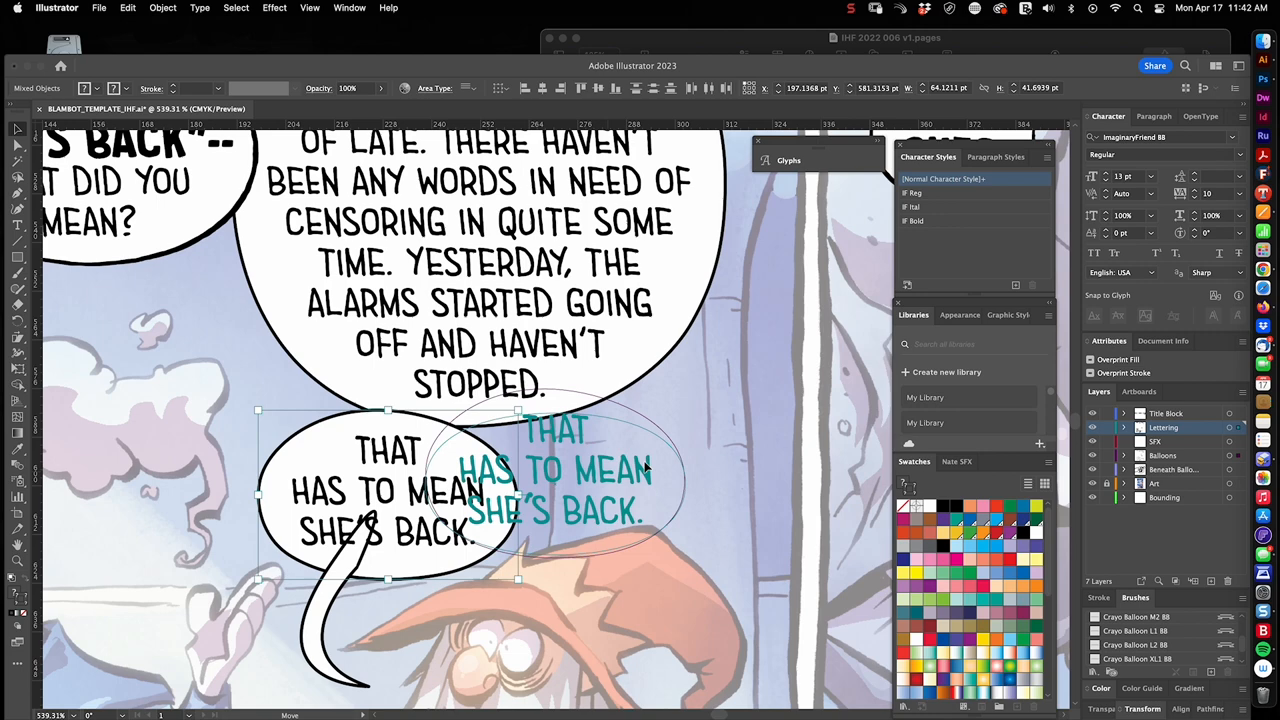
pyautogui.moveTo(388, 490); pyautogui.dragTo(680, 432)
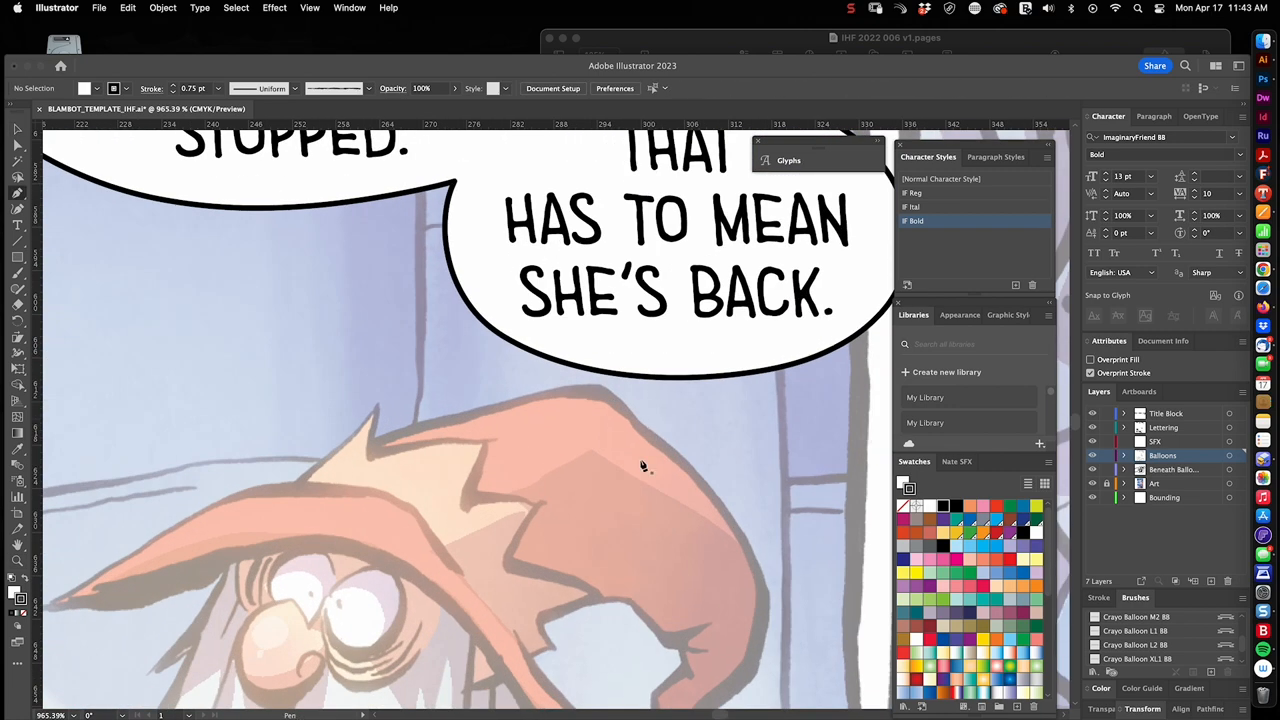
# - Draw a bridge ellipse and unite it with both balloons into one compound shape
pyautogui.moveTo(644, 348); pyautogui.dragTo(596, 528)
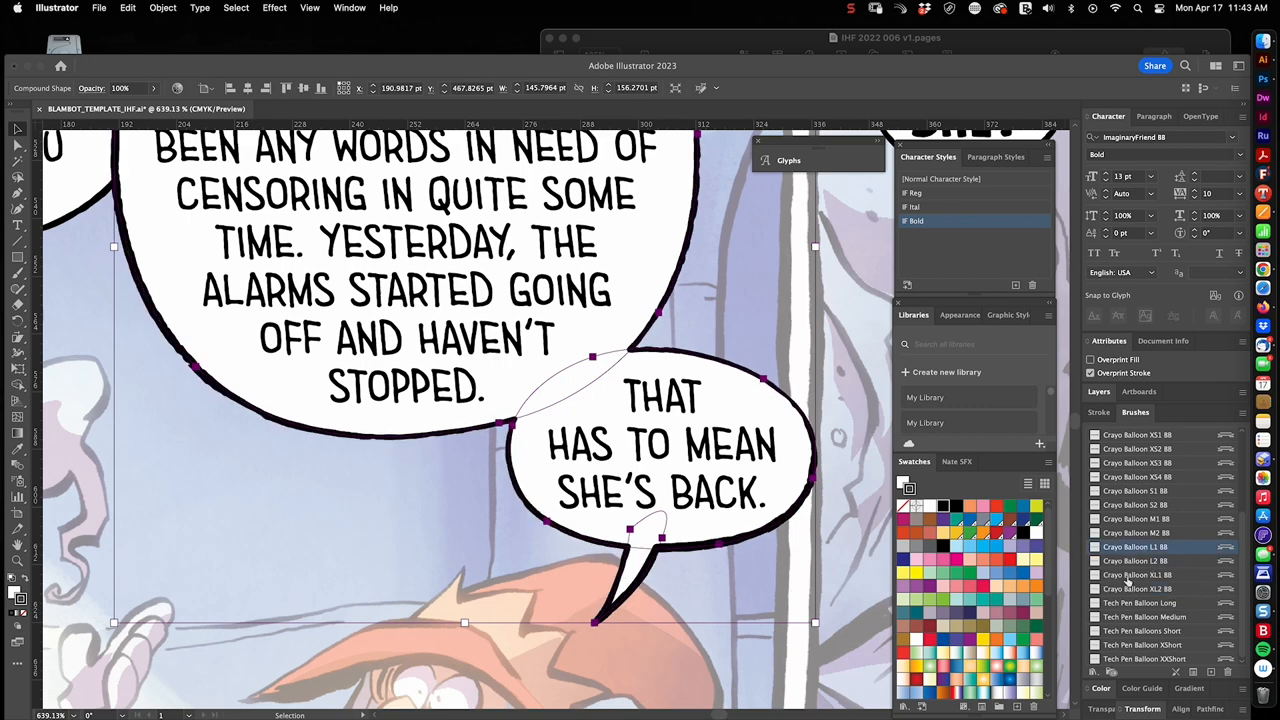
pyautogui.click(1136, 588)
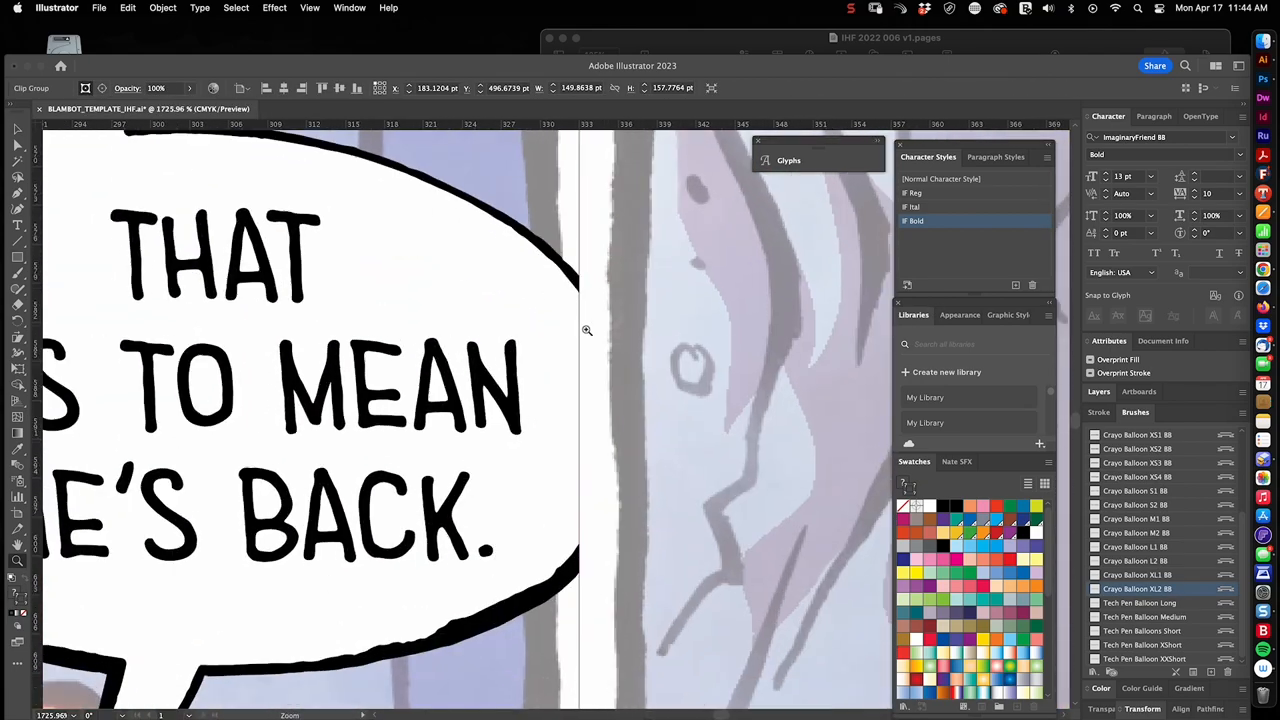
# - Fit the whole lettered page in view for review and select the Art layer
pyautogui.moveTo(574, 216); pyautogui.dragTo(574, 618)
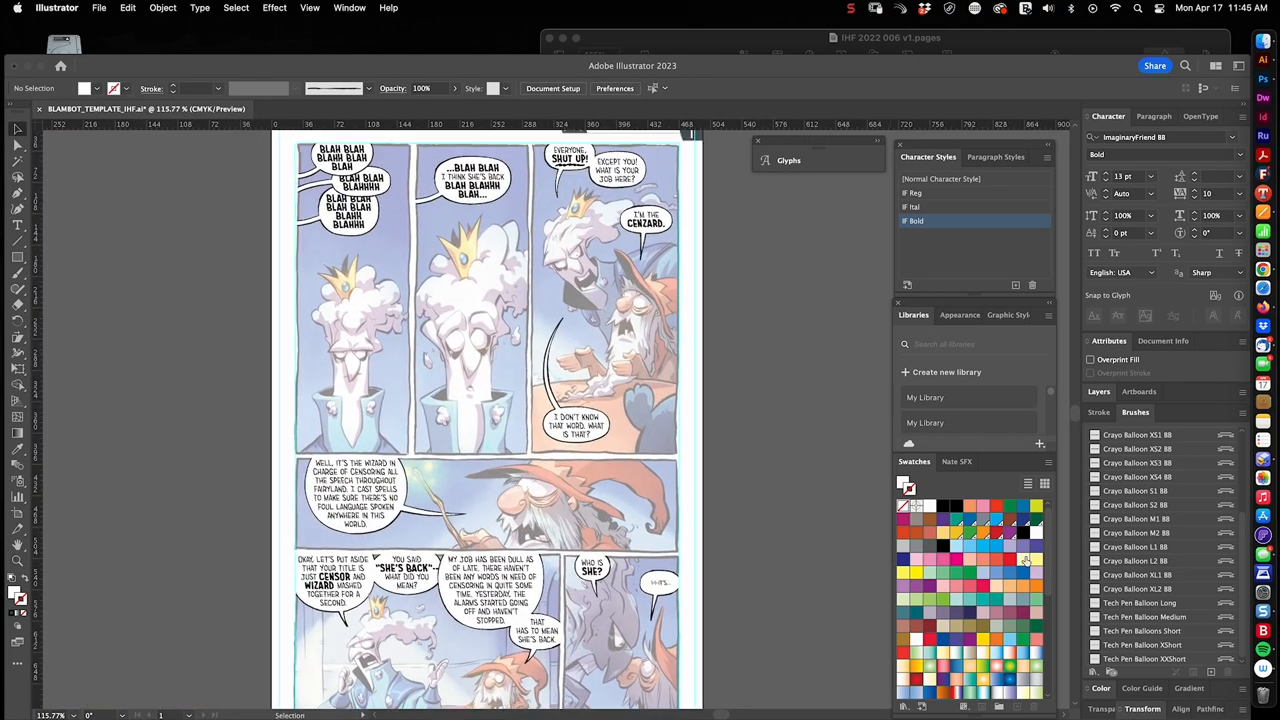
pyautogui.click(1098, 390)
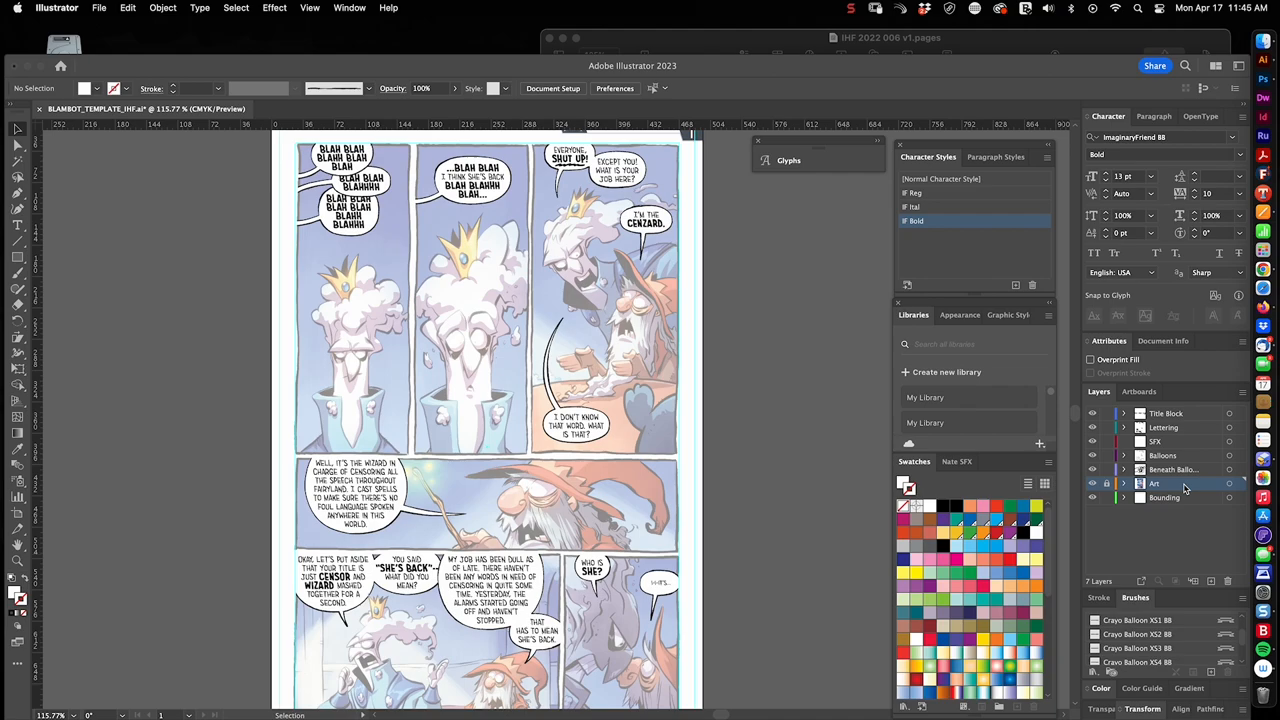